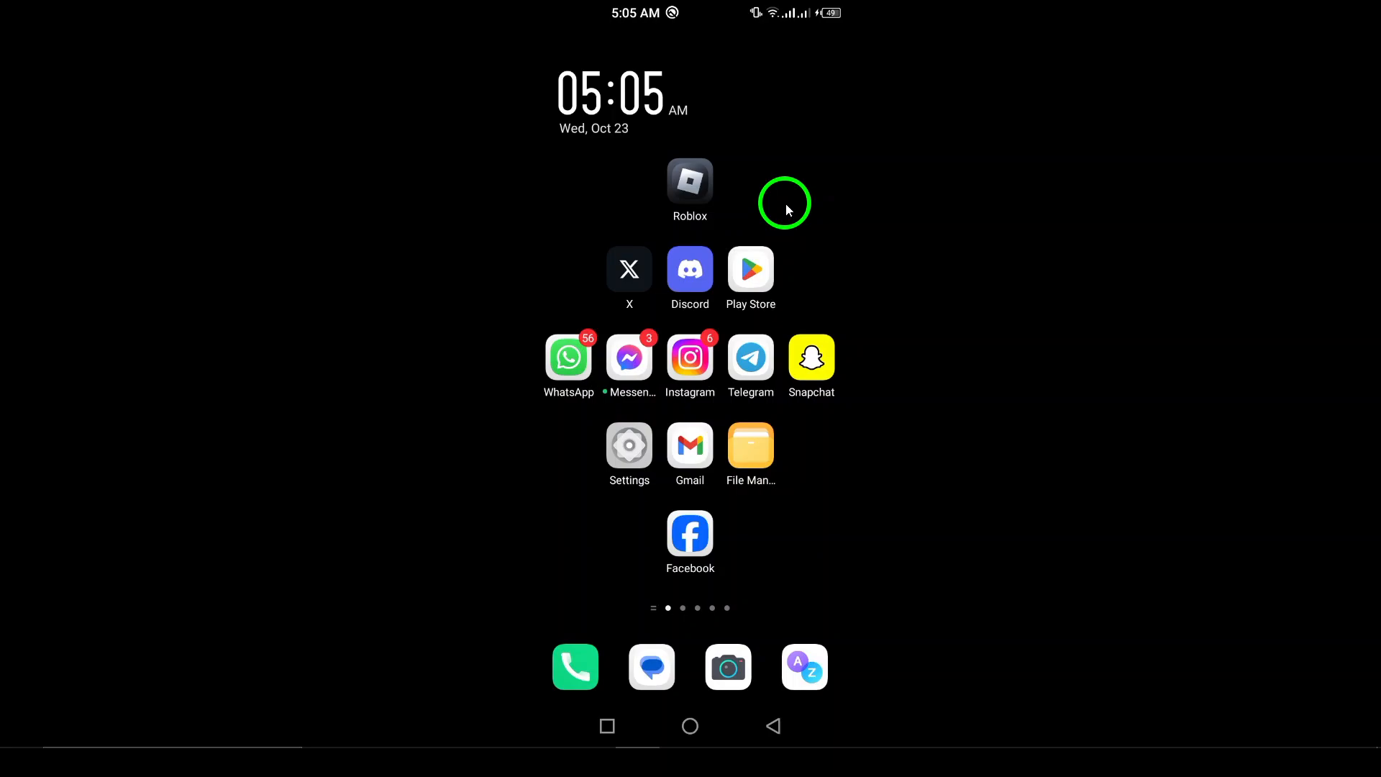
pyautogui.moveTo(763, 336)
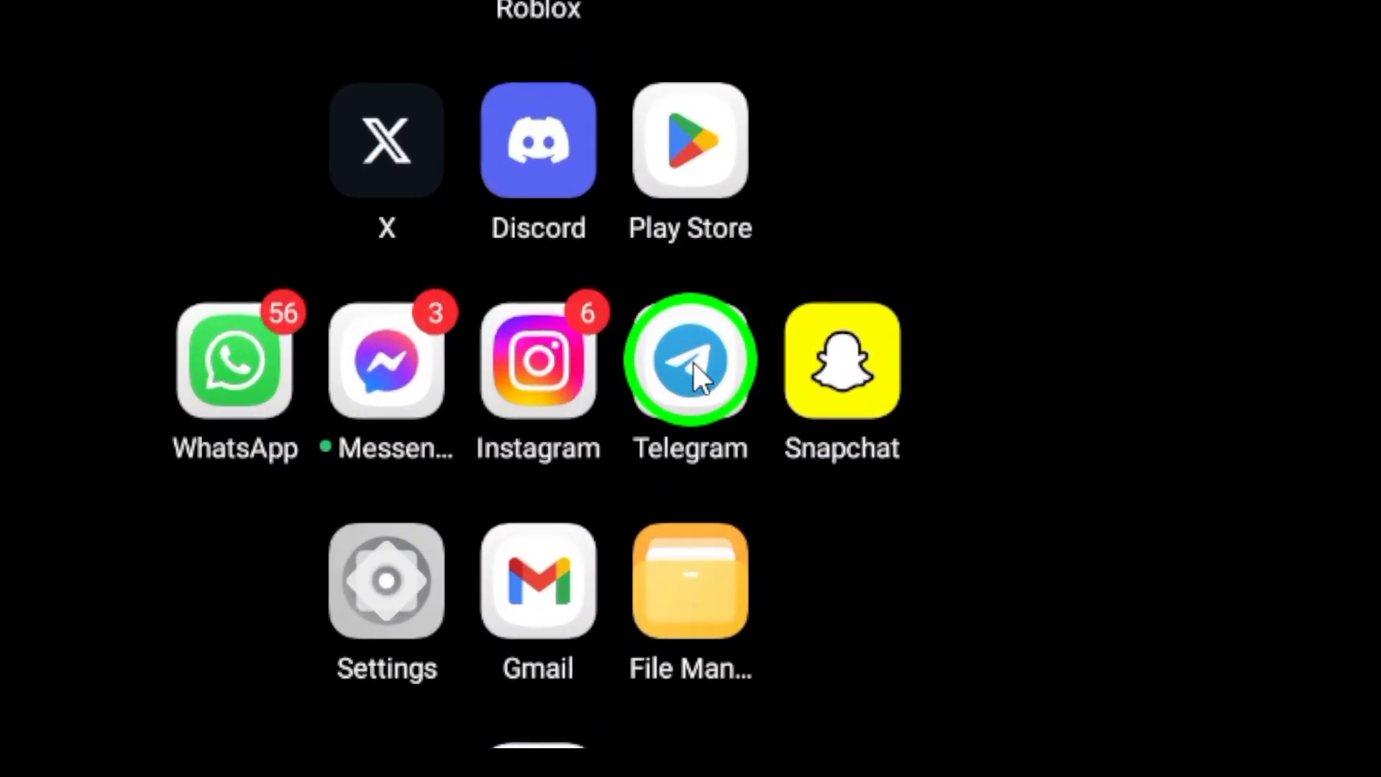
# Launch Telegram from the Android home screen
pyautogui.click(689, 358)
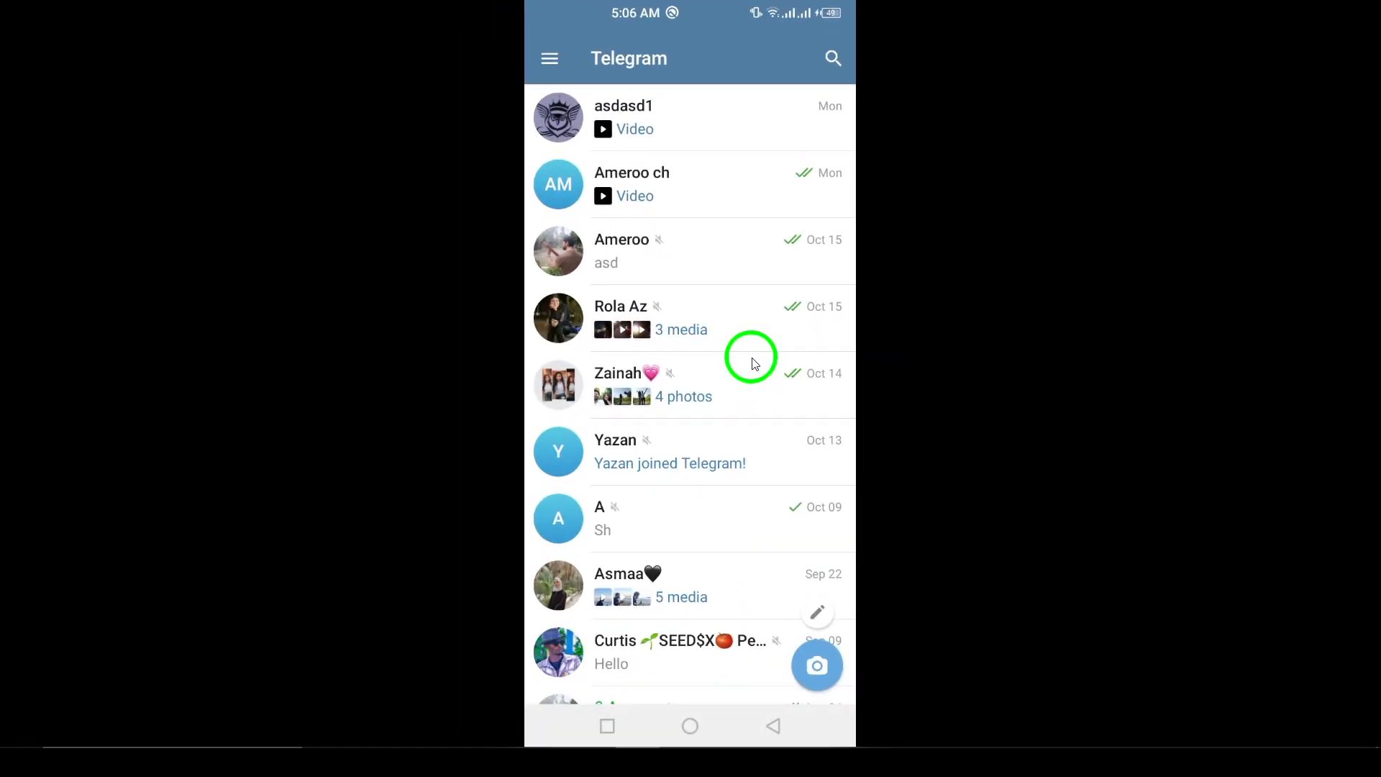
pyautogui.moveTo(550, 58)
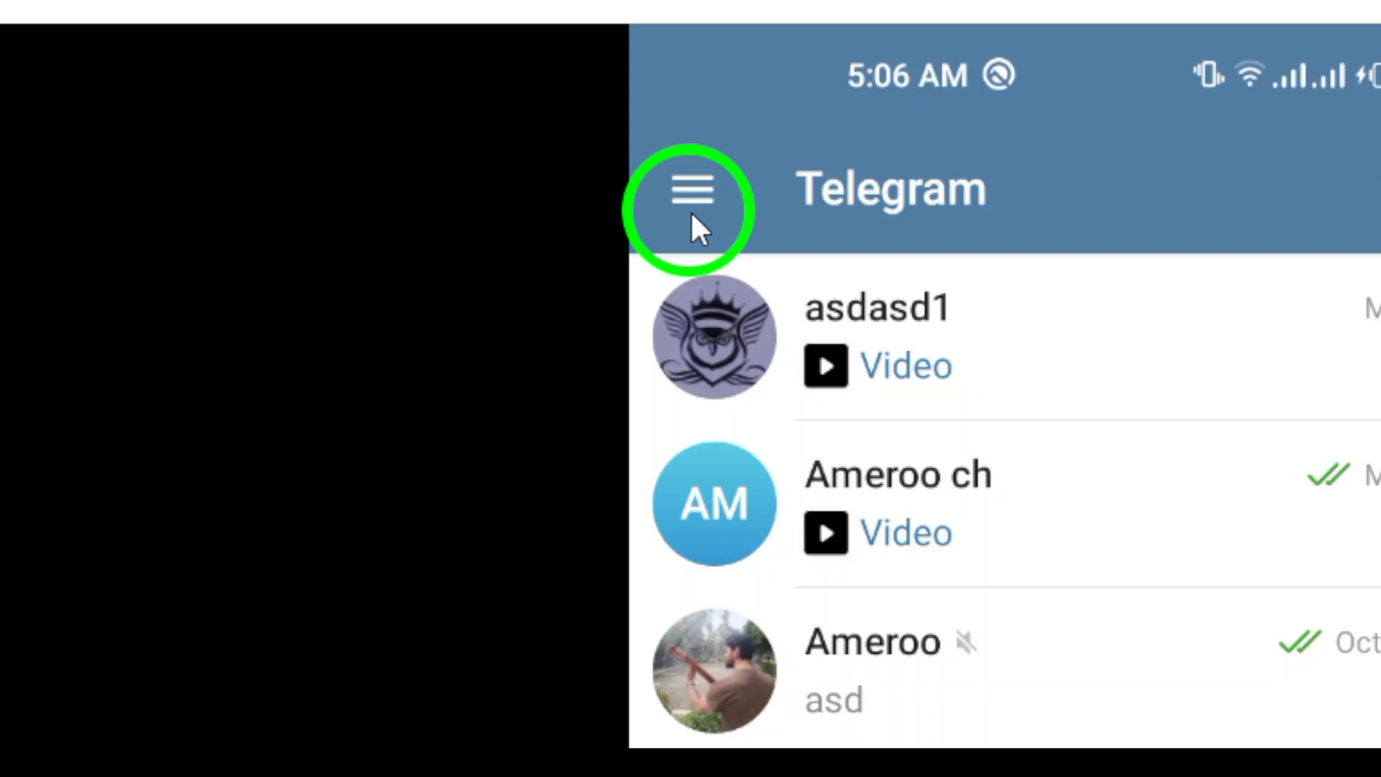
# Open Telegram's side menu showing the signed-in accounts
pyautogui.click(694, 191)
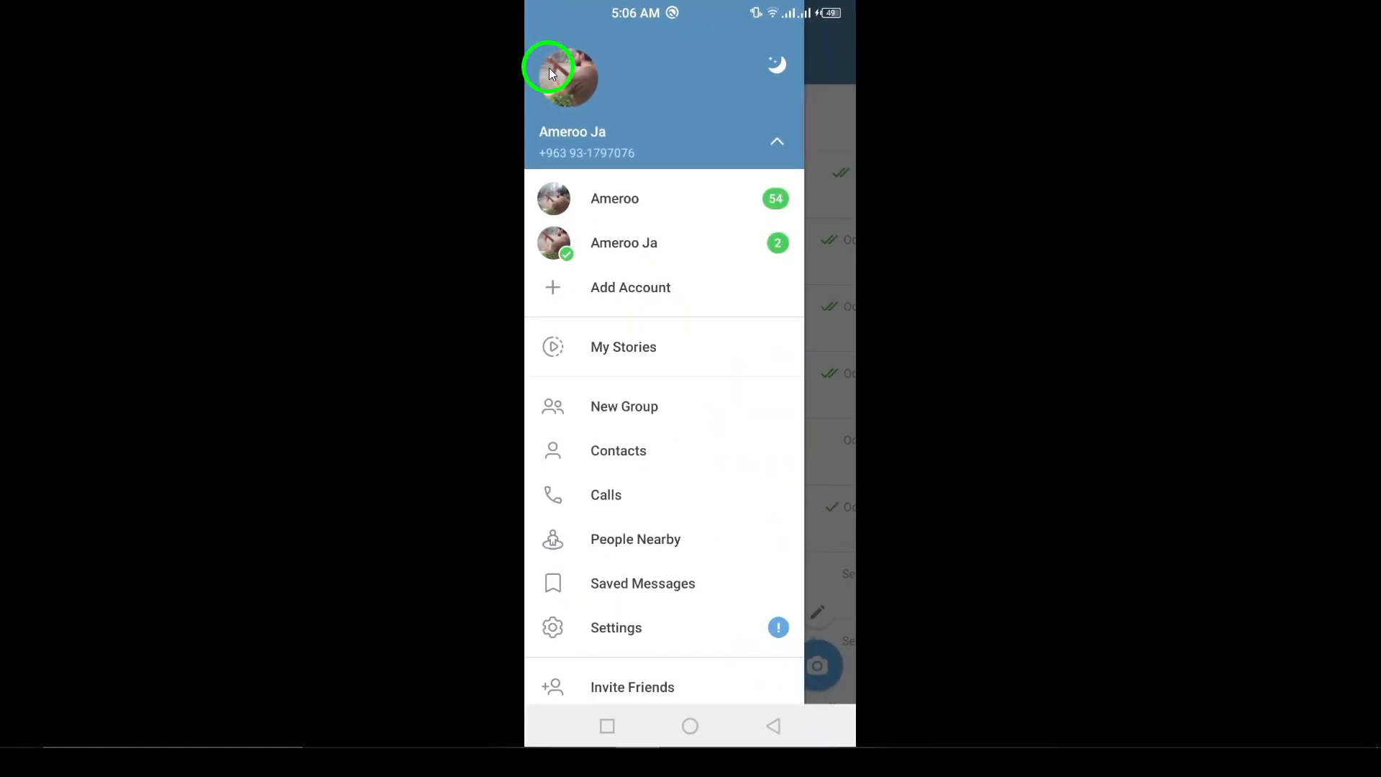
pyautogui.moveTo(568, 168)
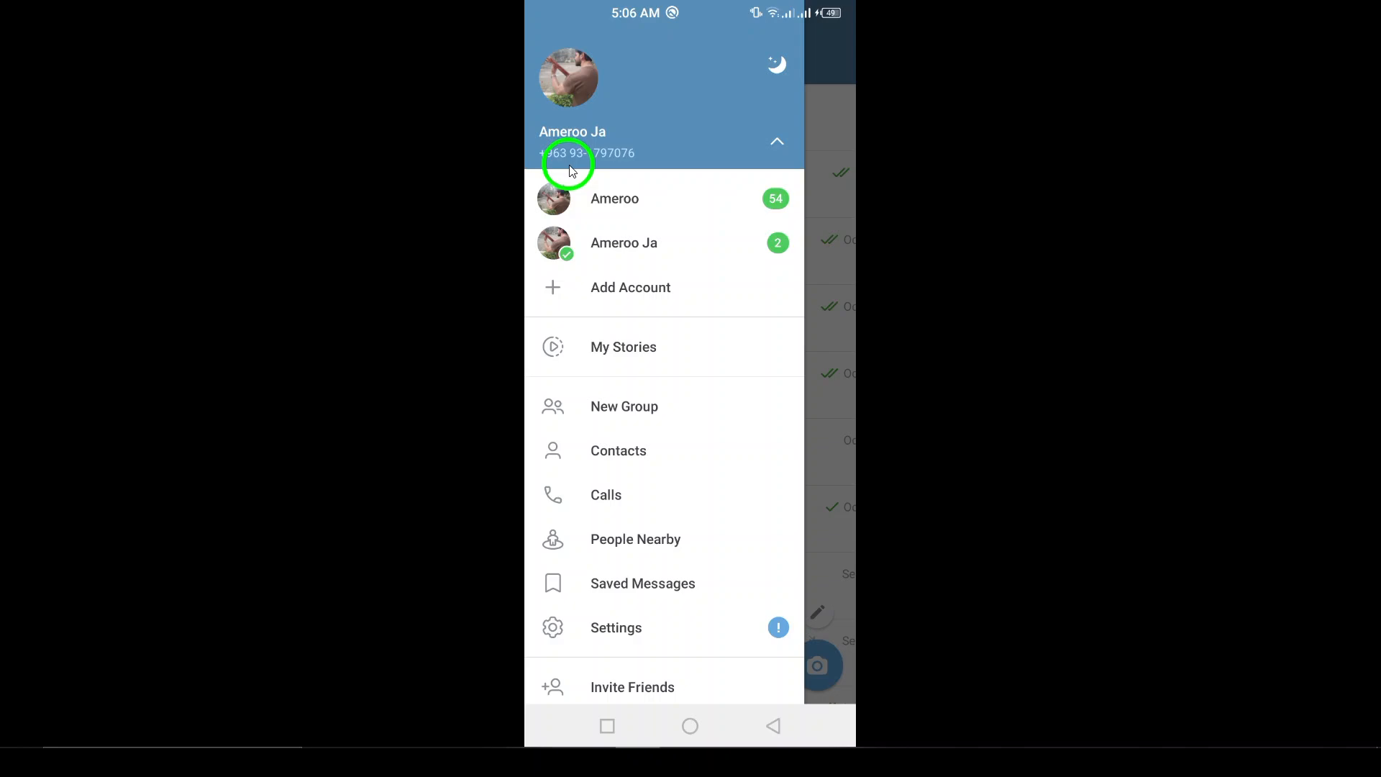
pyautogui.moveTo(568, 296)
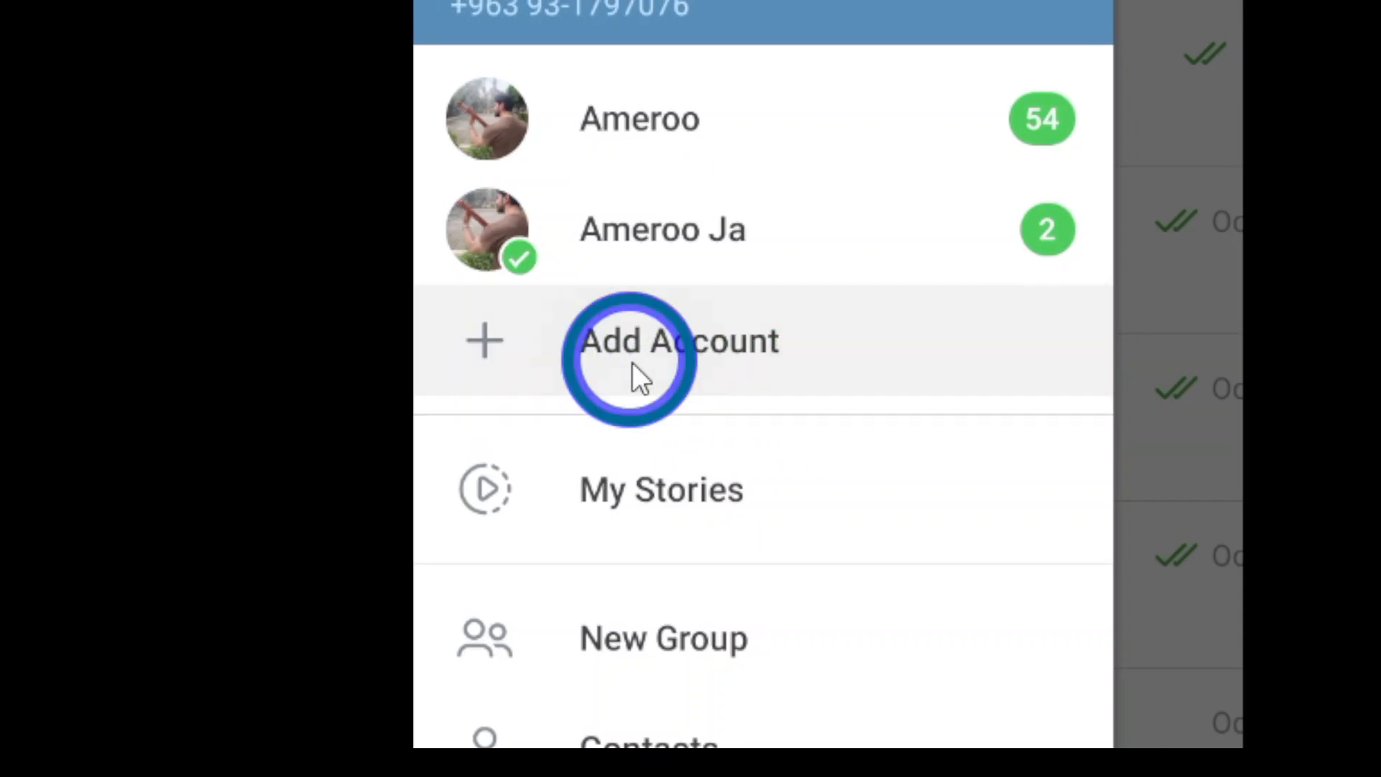
# Choose Add Account from the side menu to reach the phone number sign-in screen
pyautogui.click(630, 342)
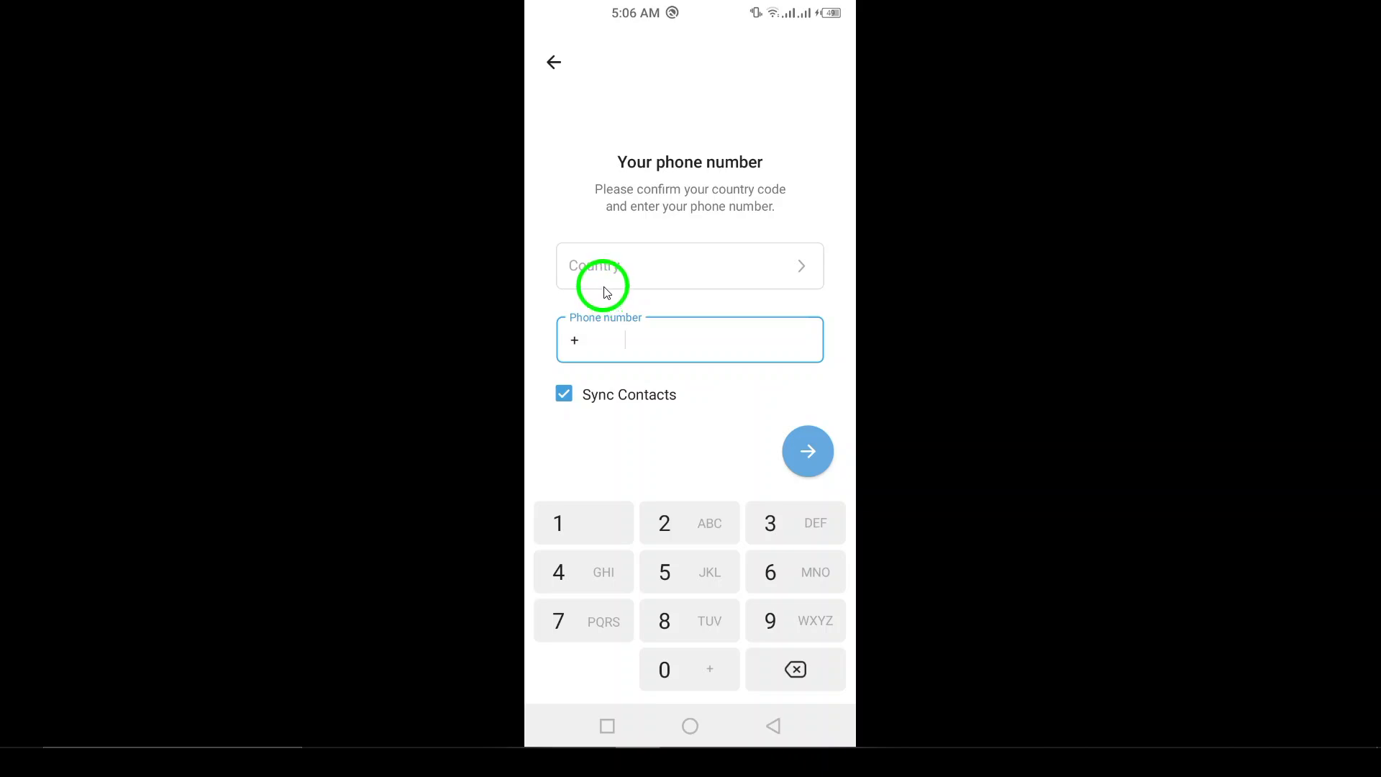
pyautogui.moveTo(663, 328)
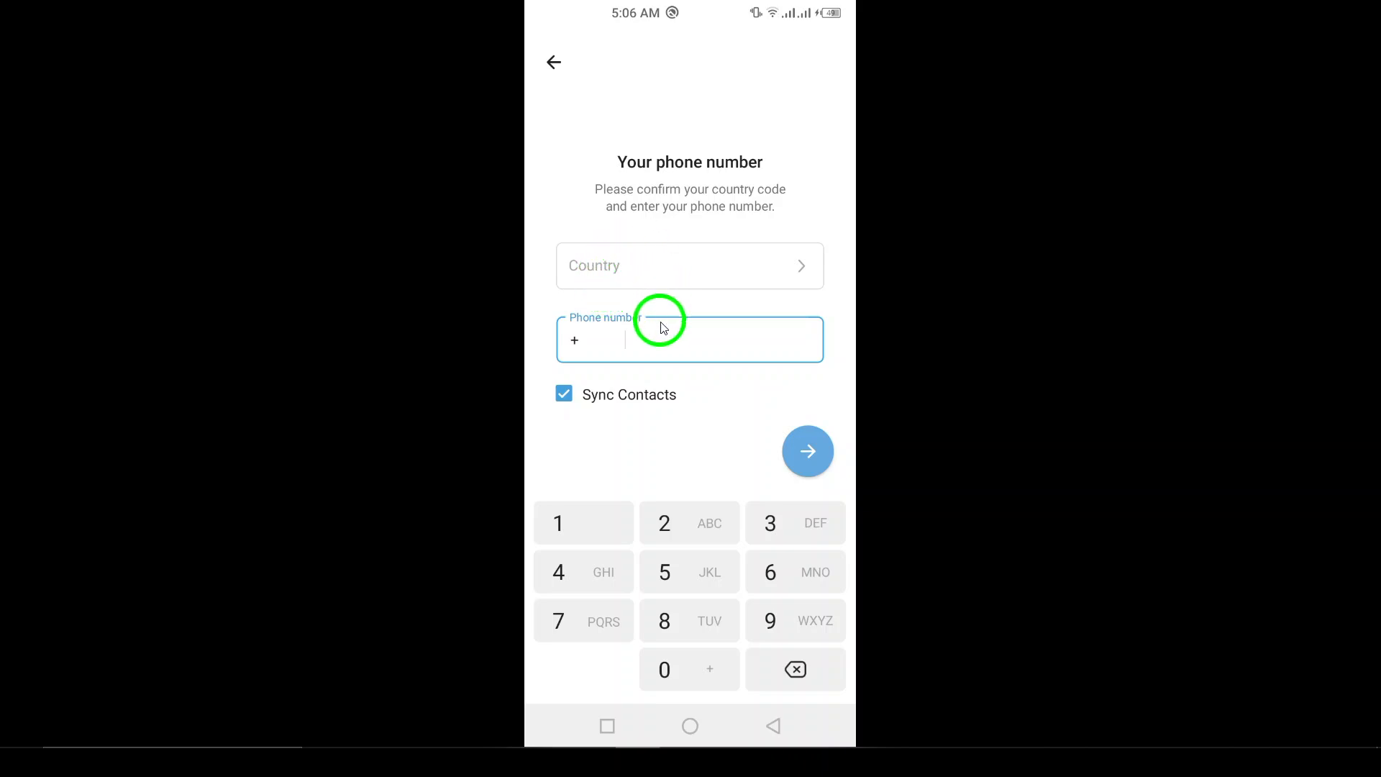
pyautogui.write('123')
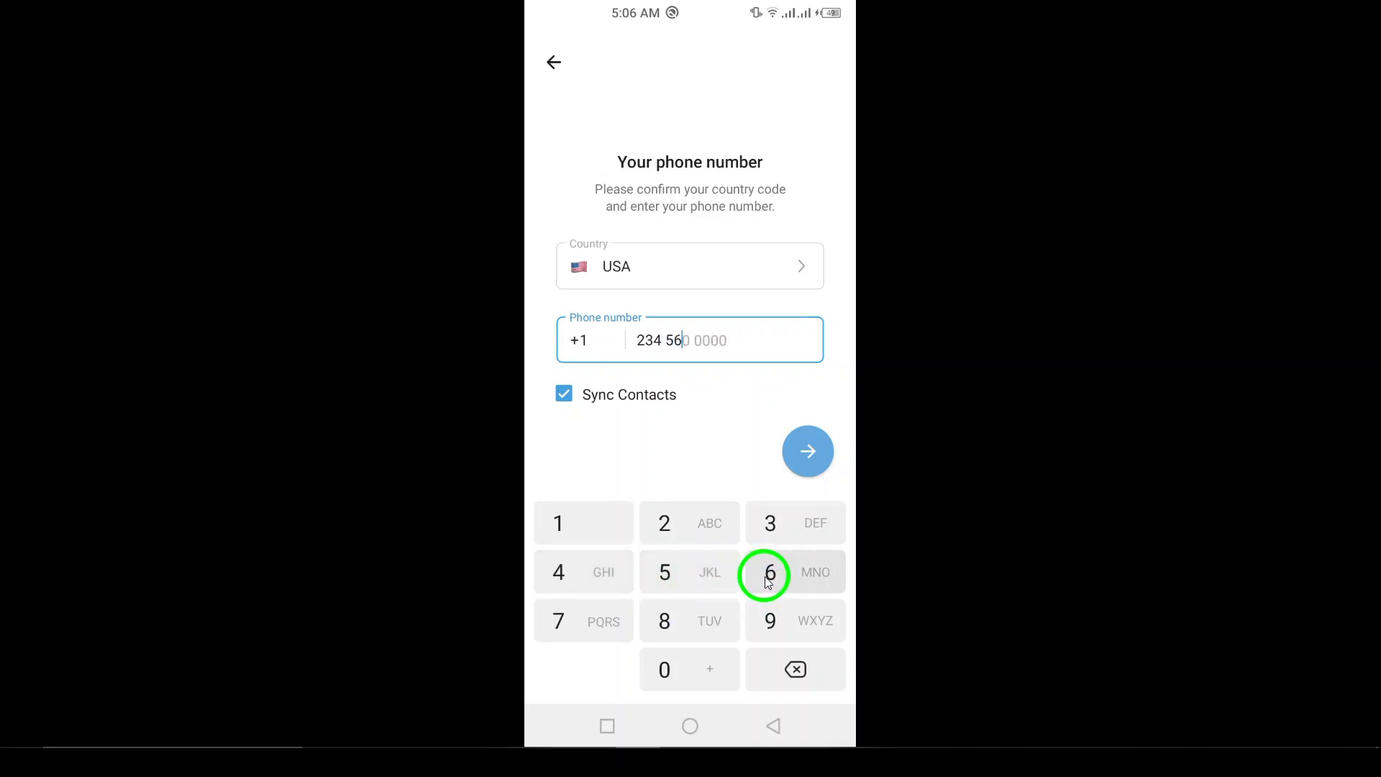
pyautogui.moveTo(607, 621)
pyautogui.write('7 8998 7')
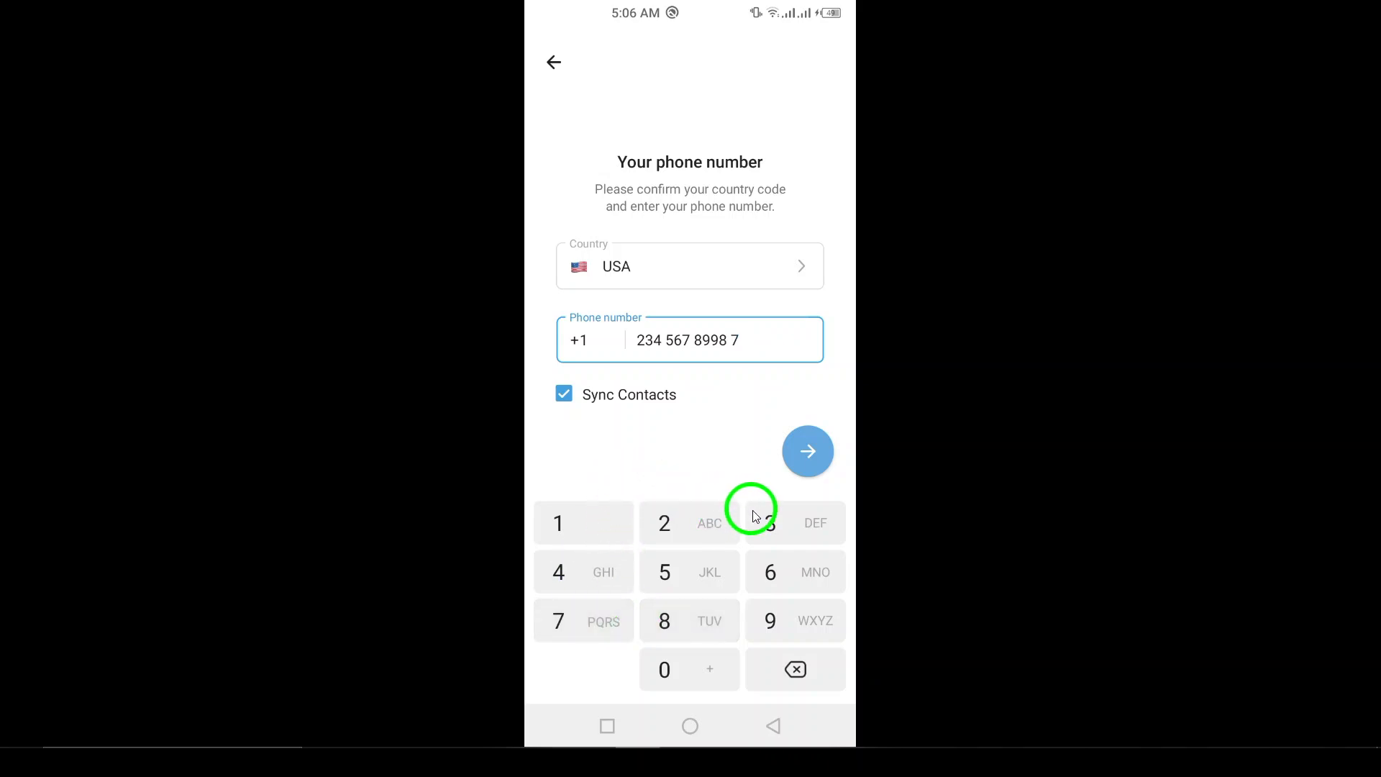
pyautogui.click(794, 669)
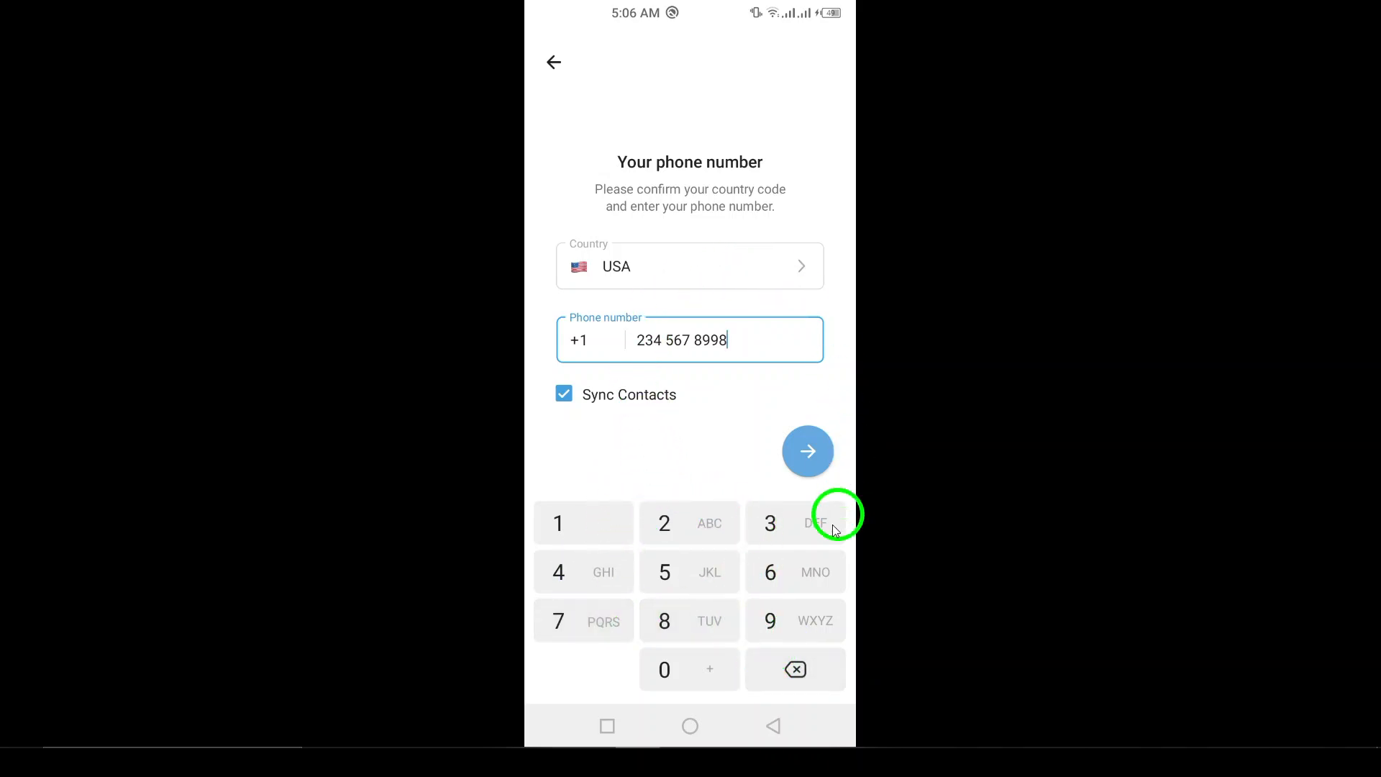
pyautogui.moveTo(656, 172)
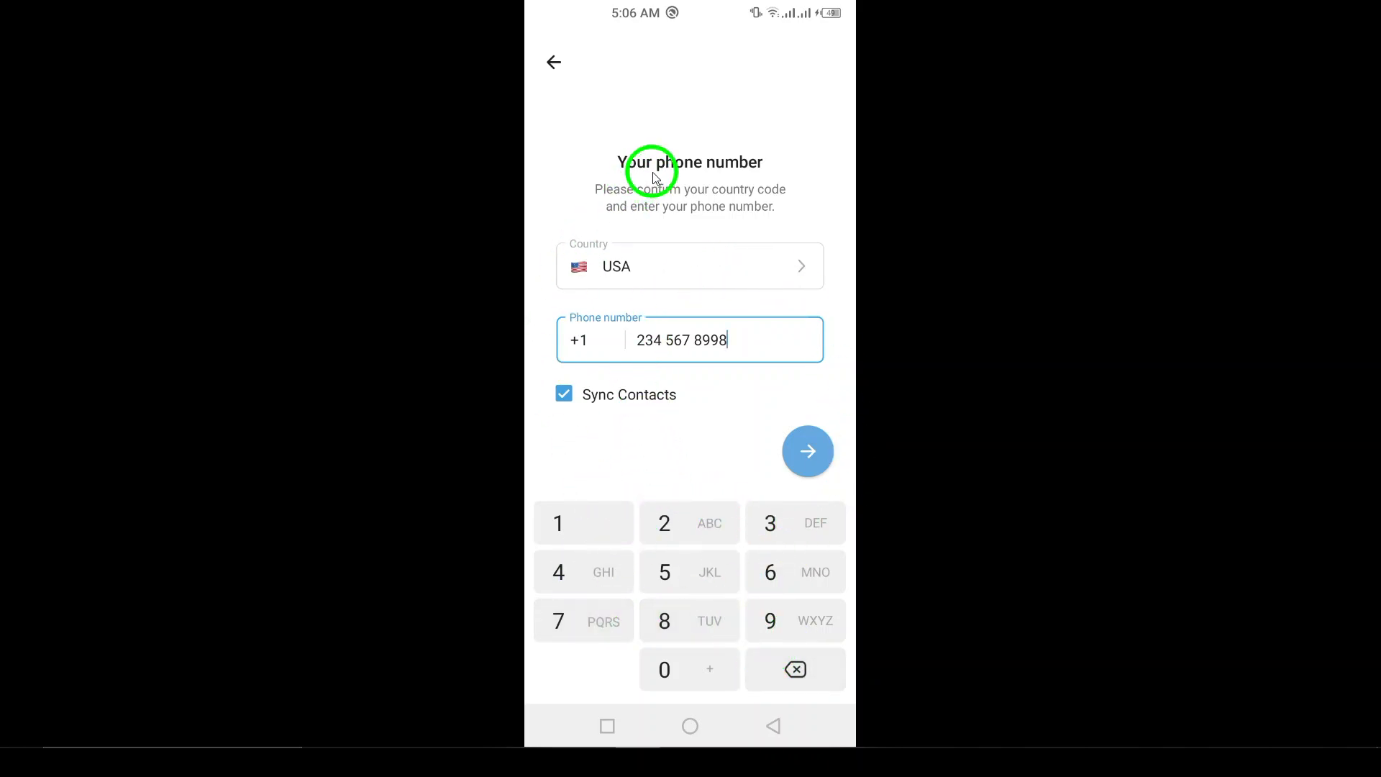
pyautogui.moveTo(666, 104)
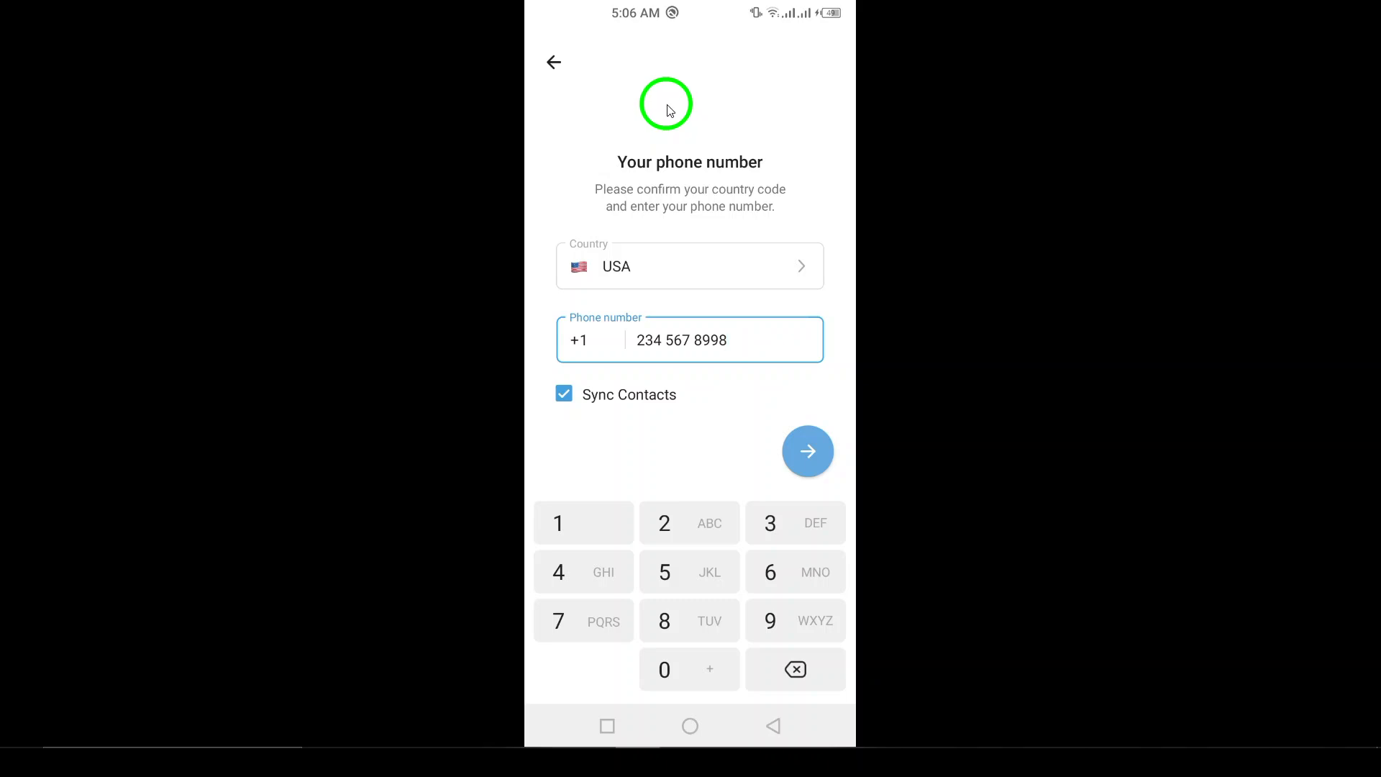
pyautogui.moveTo(811, 494)
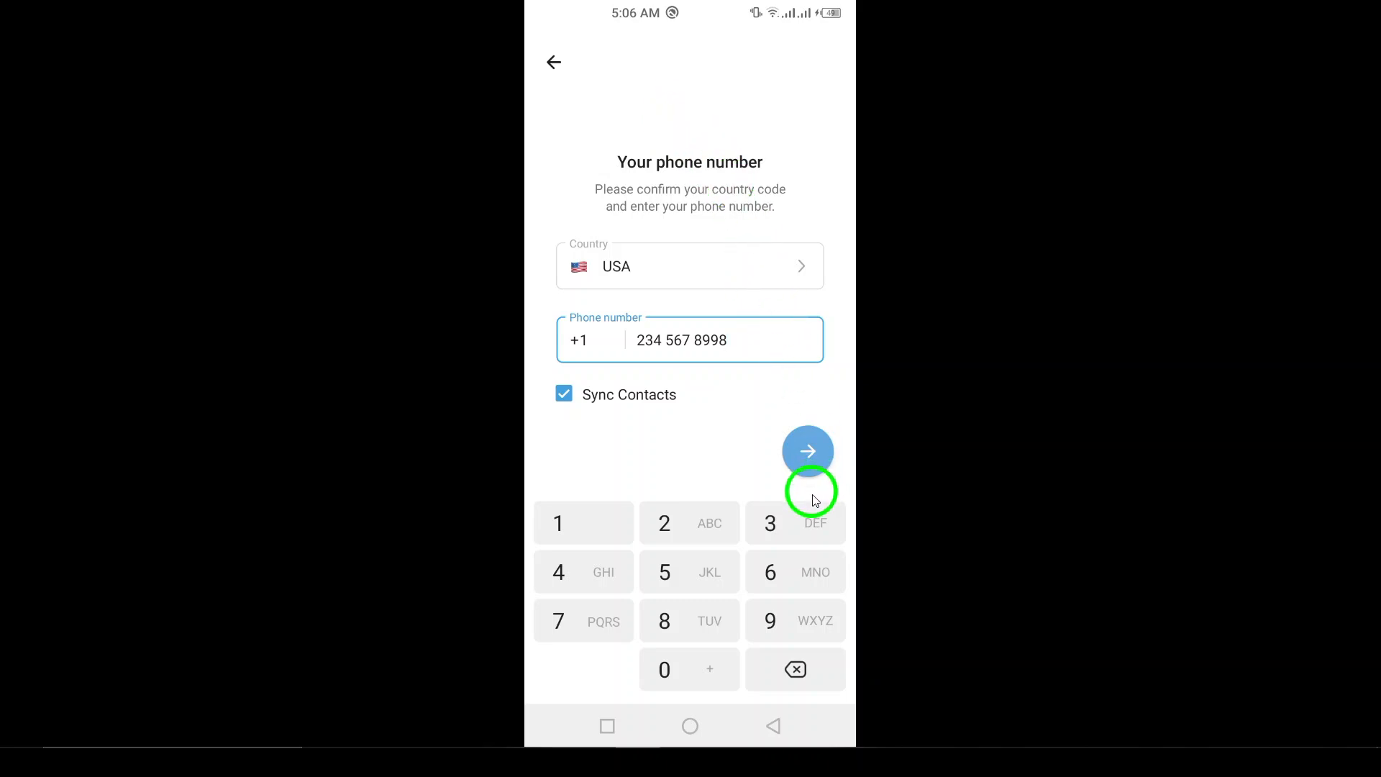
# Backspace away all digits of the phone number, leaving only +1
pyautogui.click(793, 668)
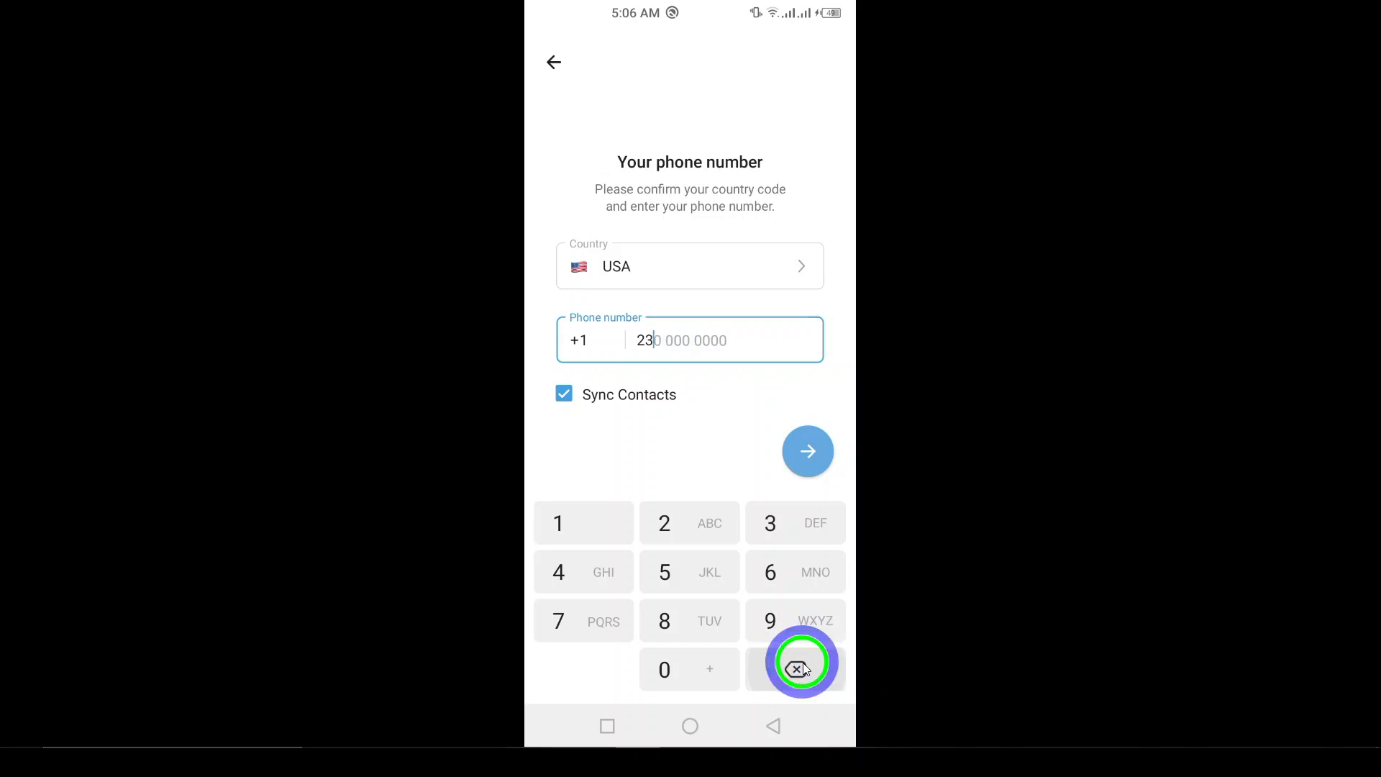
pyautogui.click(793, 669)
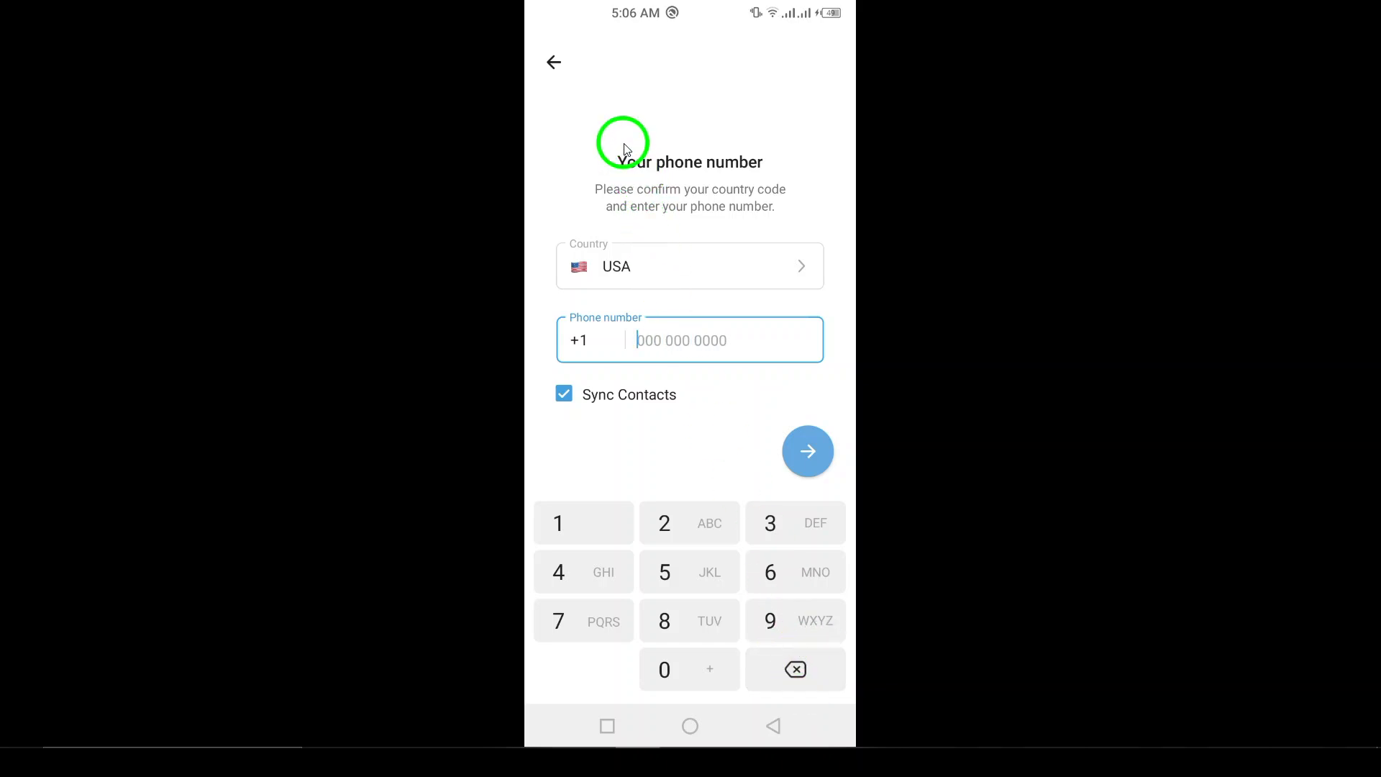